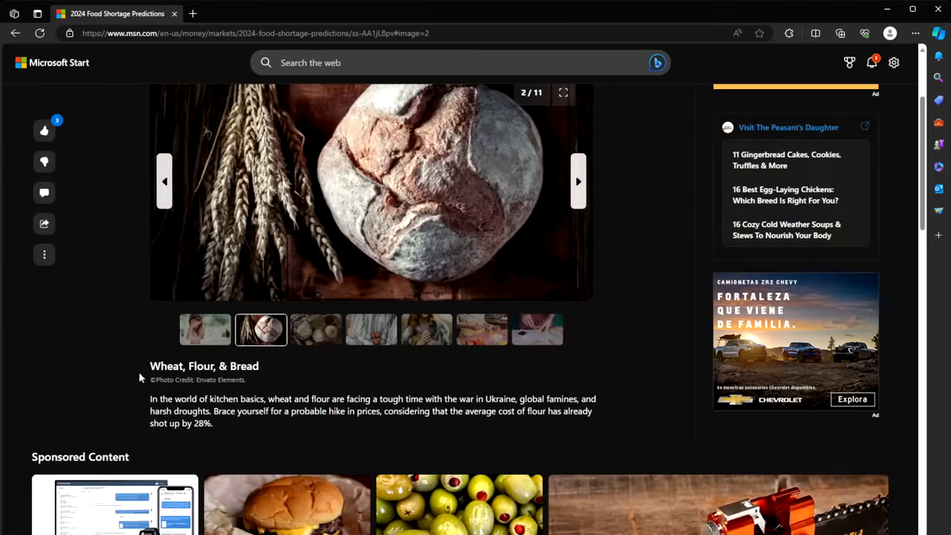
{"action": "mouse_move", "coordinate": [213, 369]}
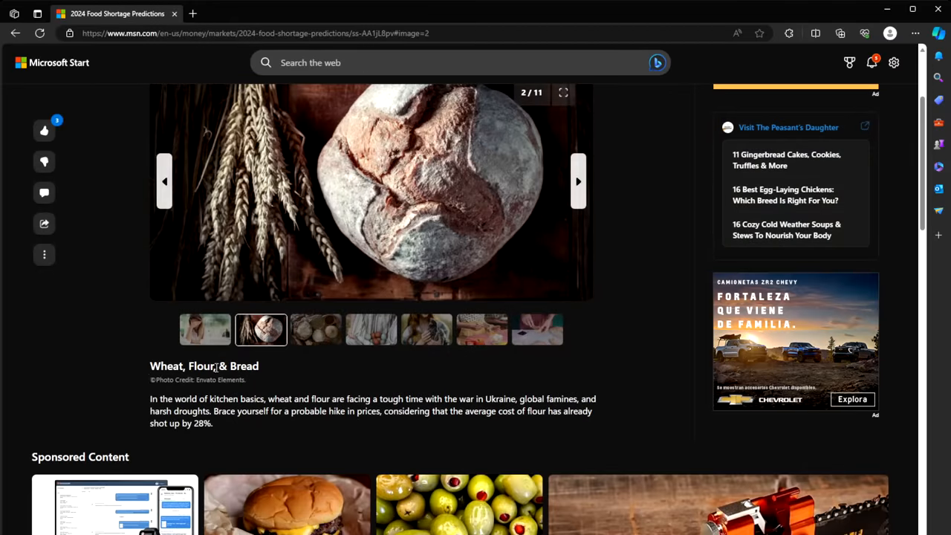
{"action": "mouse_move", "coordinate": [252, 365]}
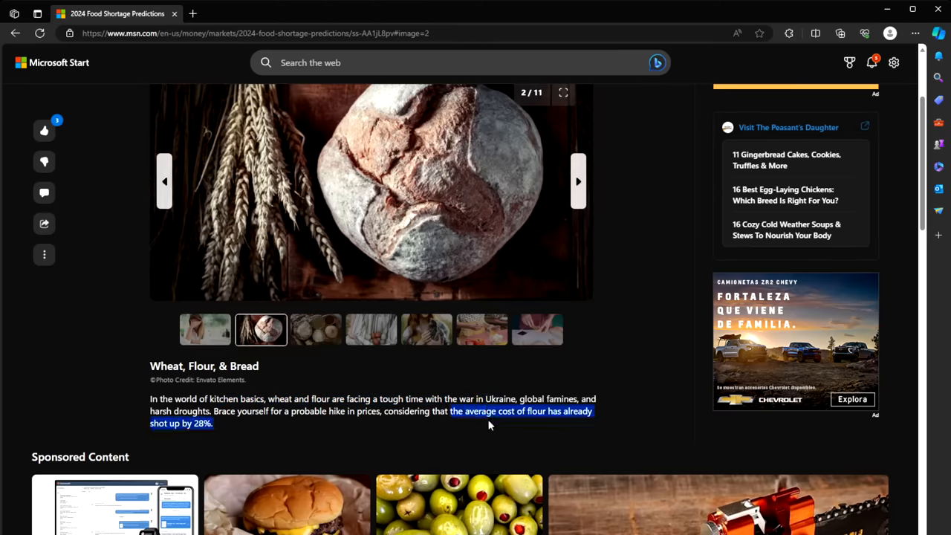
Step: Advance the slideshow from the Wheat, Flour & Bread slide to slide 3, Rice
{"action": "left_click", "coordinate": [578, 181]}
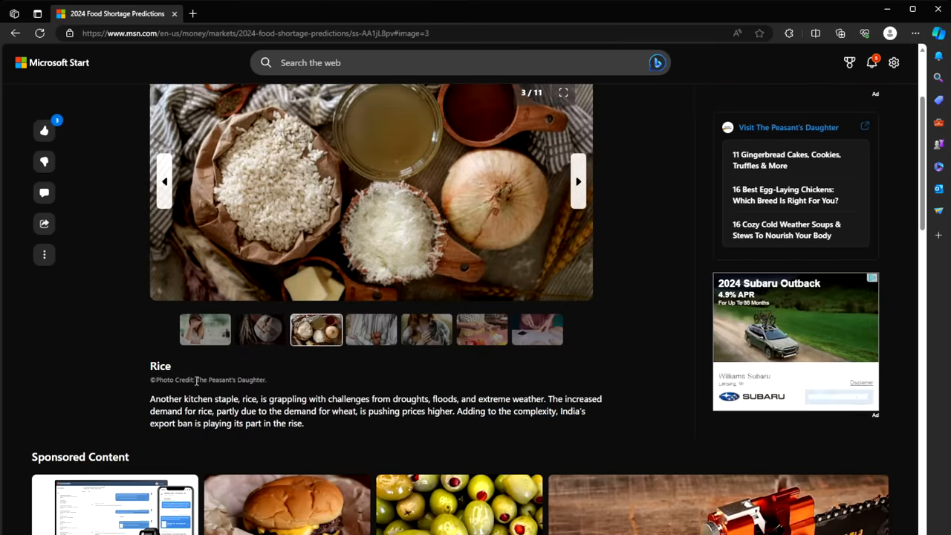